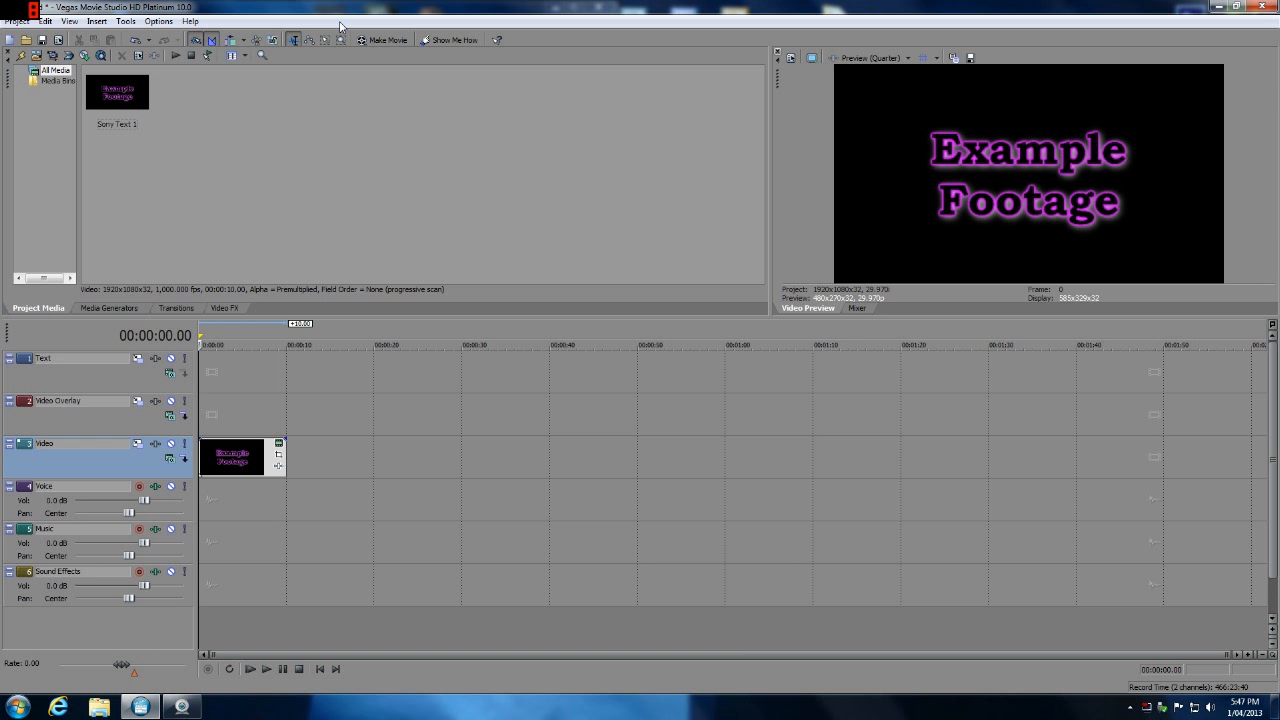
{"action": "mouse_move", "coordinate": [313, 48]}
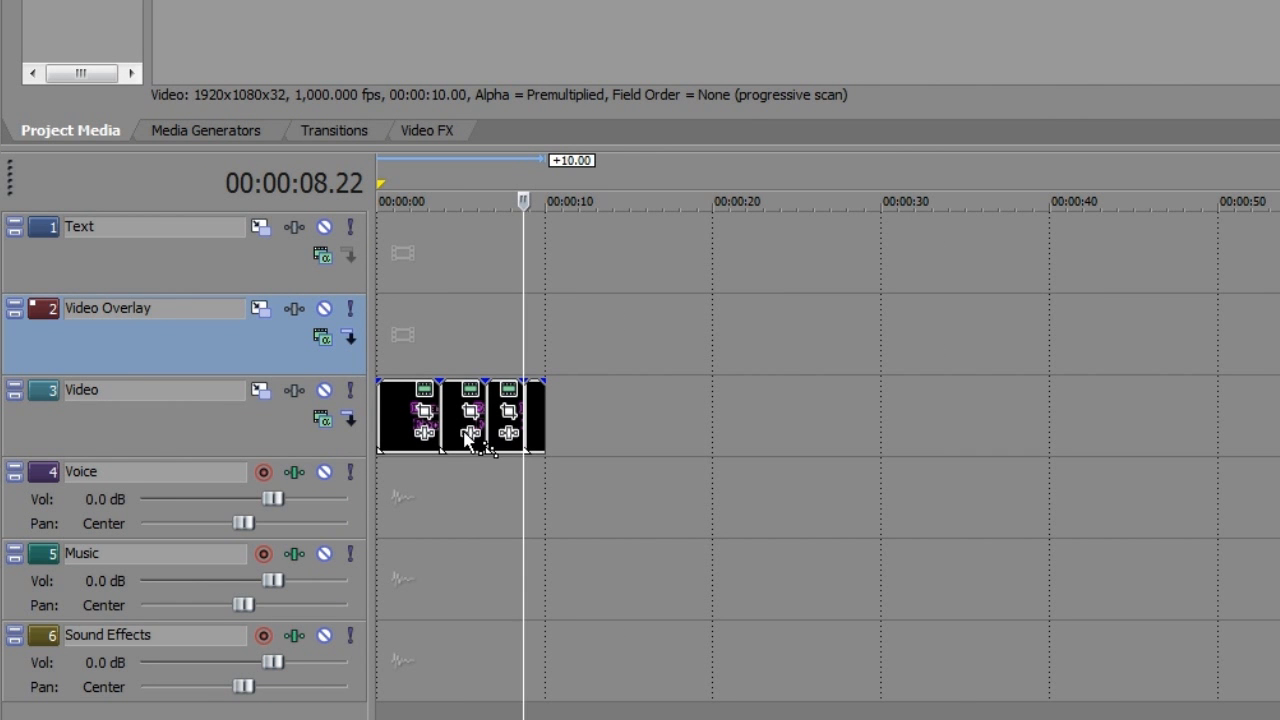
{"action": "mouse_move", "coordinate": [470, 440]}
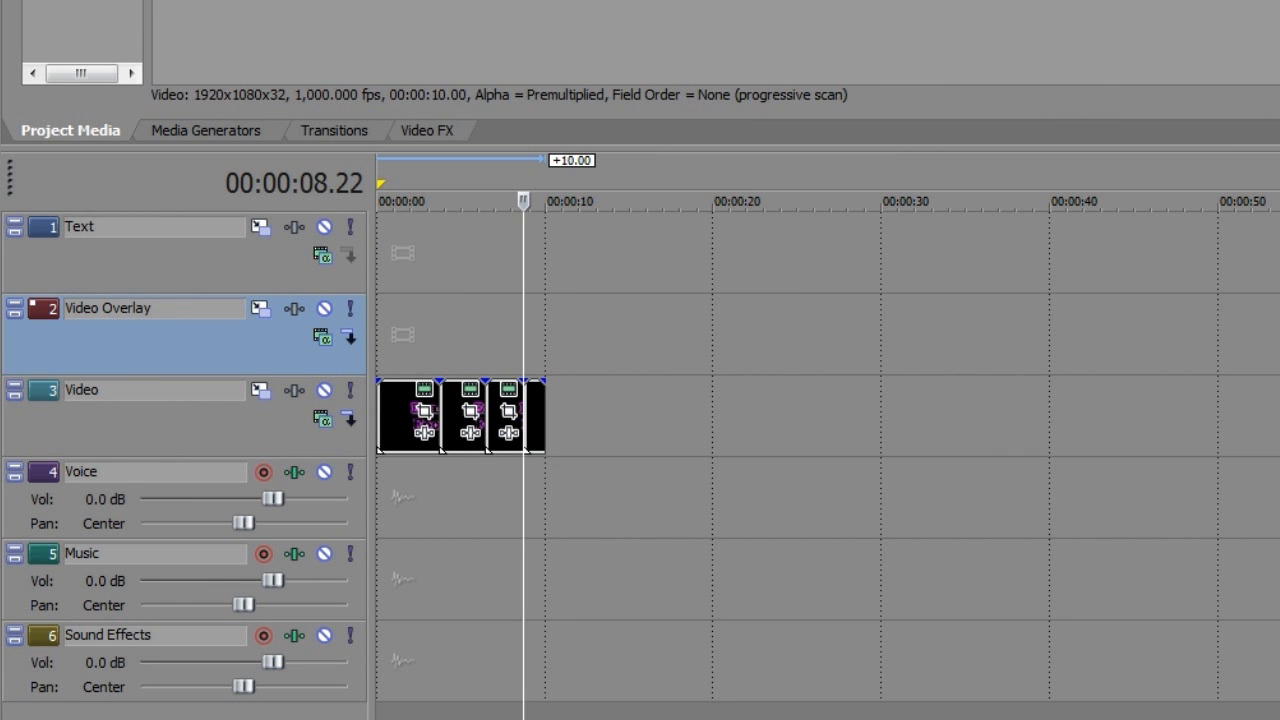
{"action": "mouse_move", "coordinate": [405, 480]}
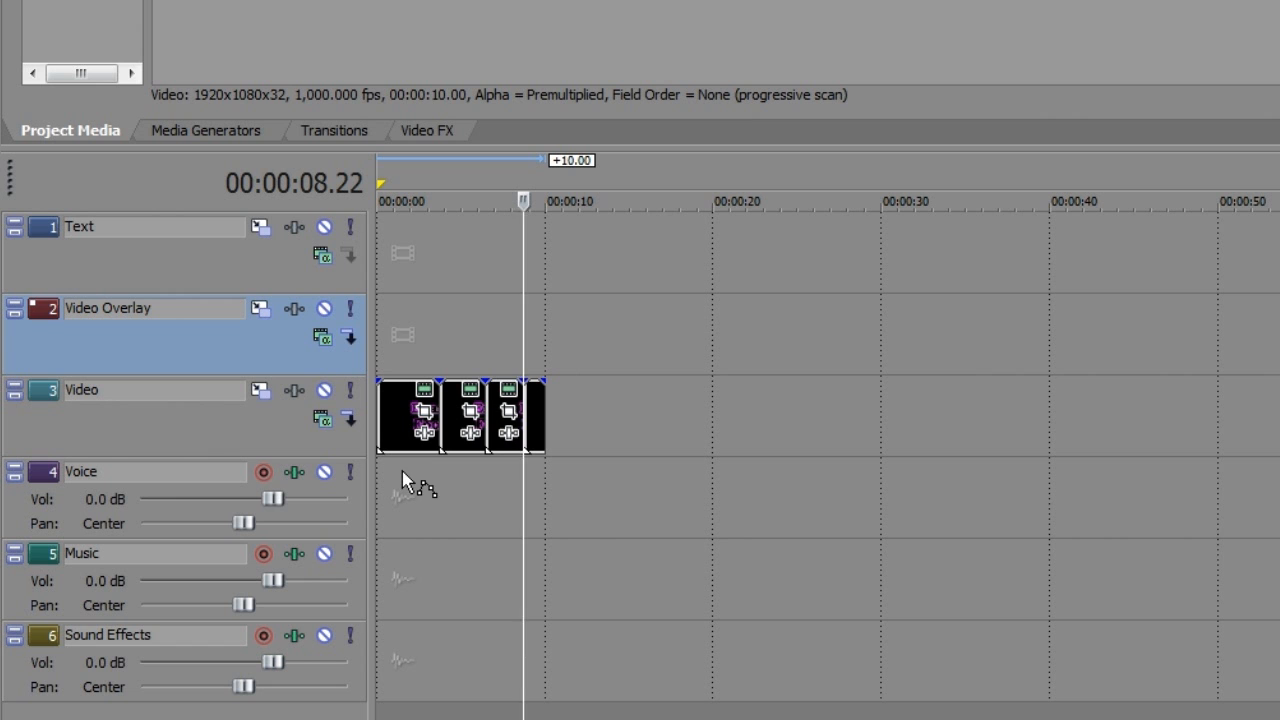
{"action": "mouse_move", "coordinate": [408, 488]}
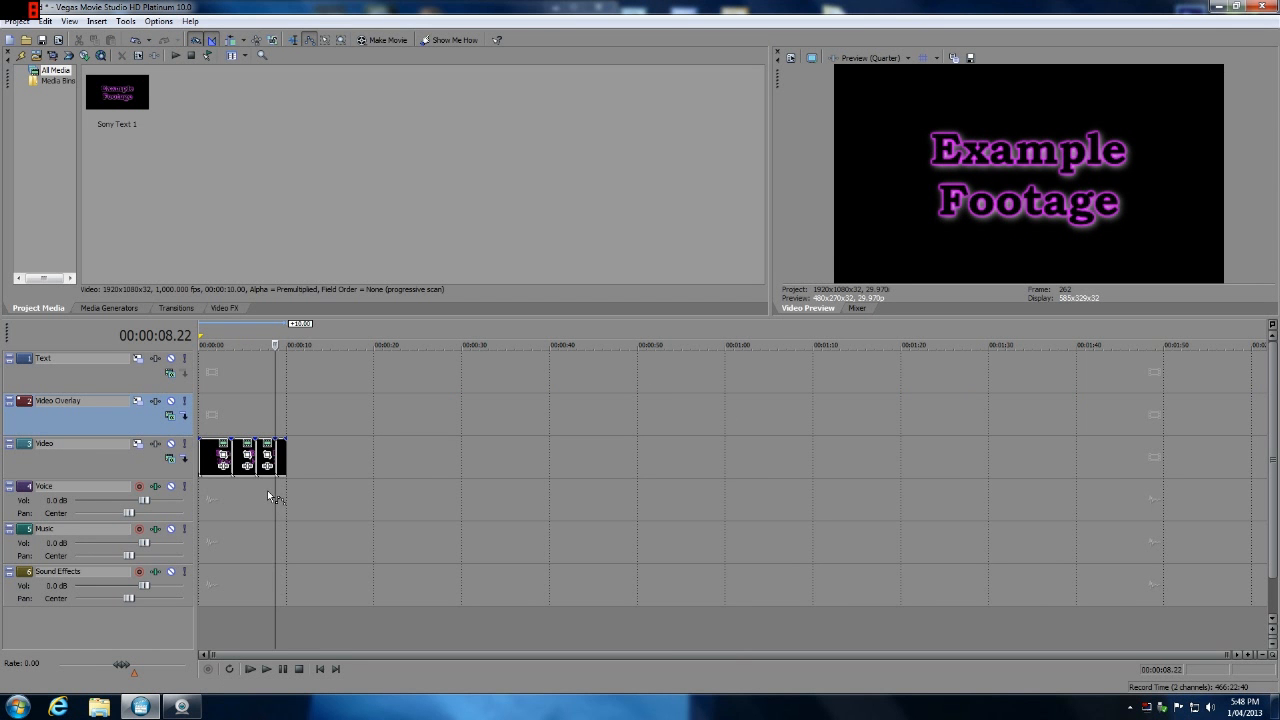
{"action": "mouse_move", "coordinate": [335, 430]}
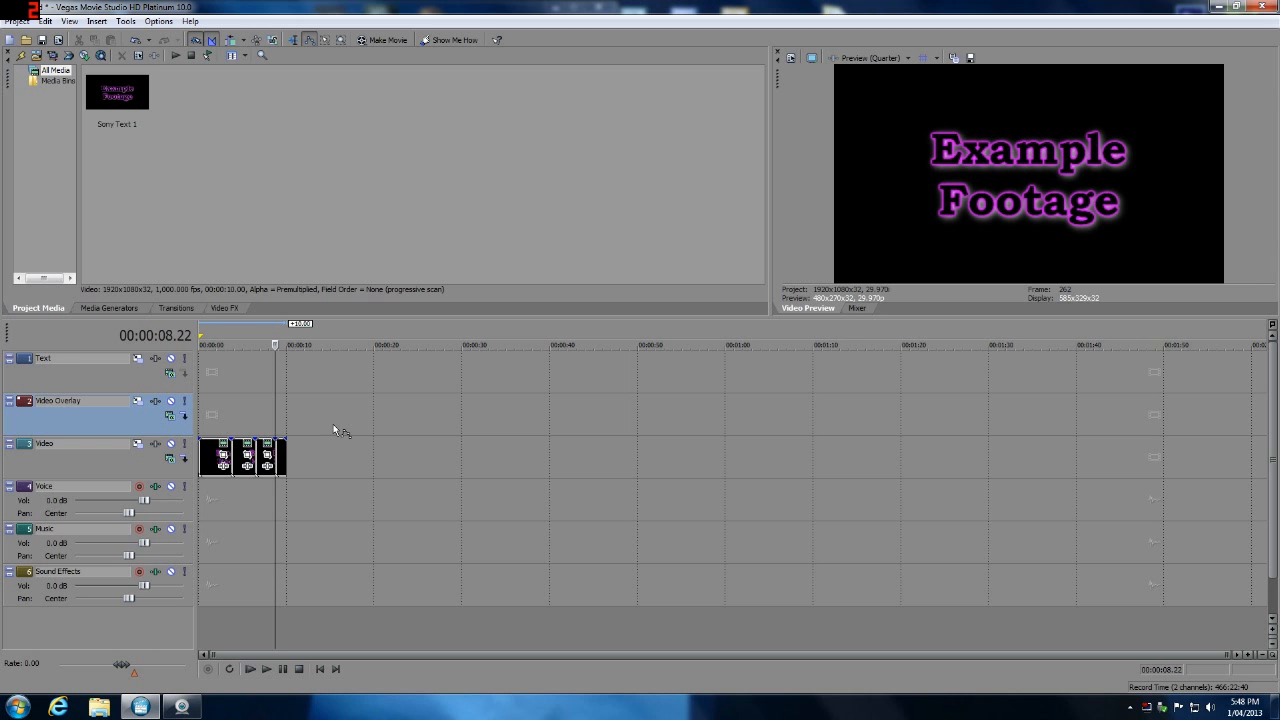
{"action": "mouse_move", "coordinate": [272, 502]}
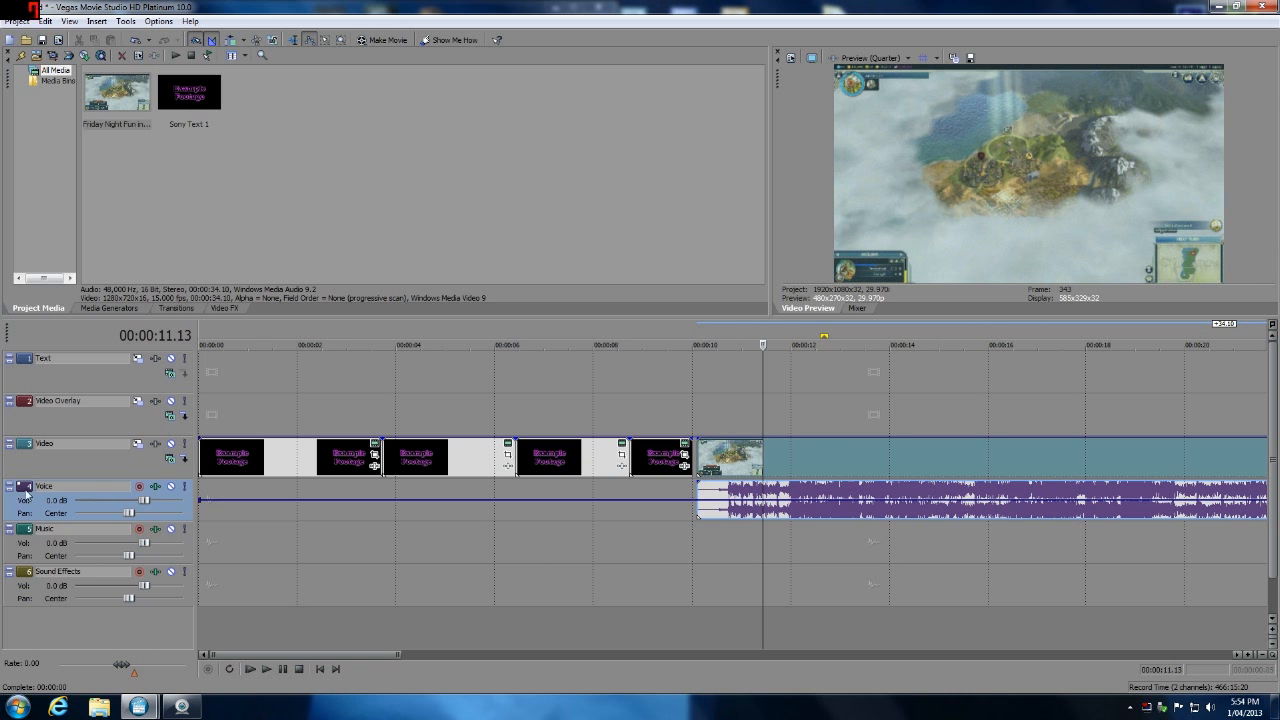
{"action": "right_click", "coordinate": [45, 486]}
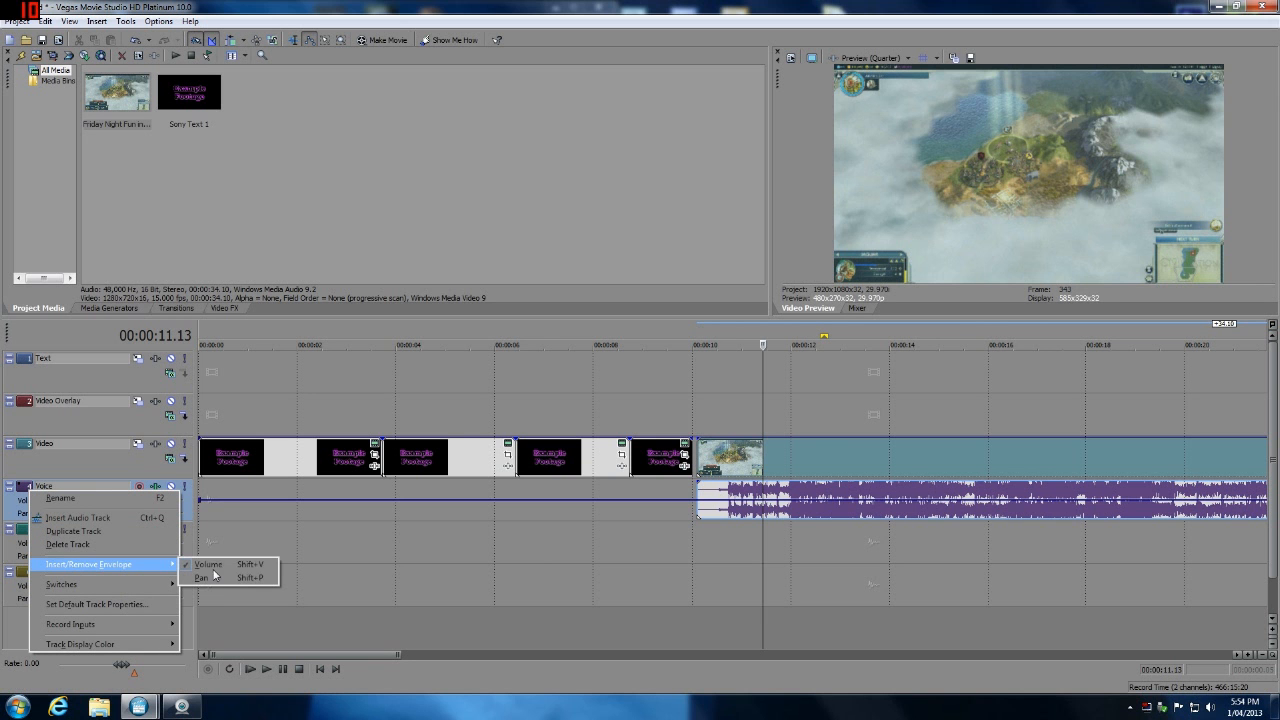
{"action": "mouse_move", "coordinate": [204, 578]}
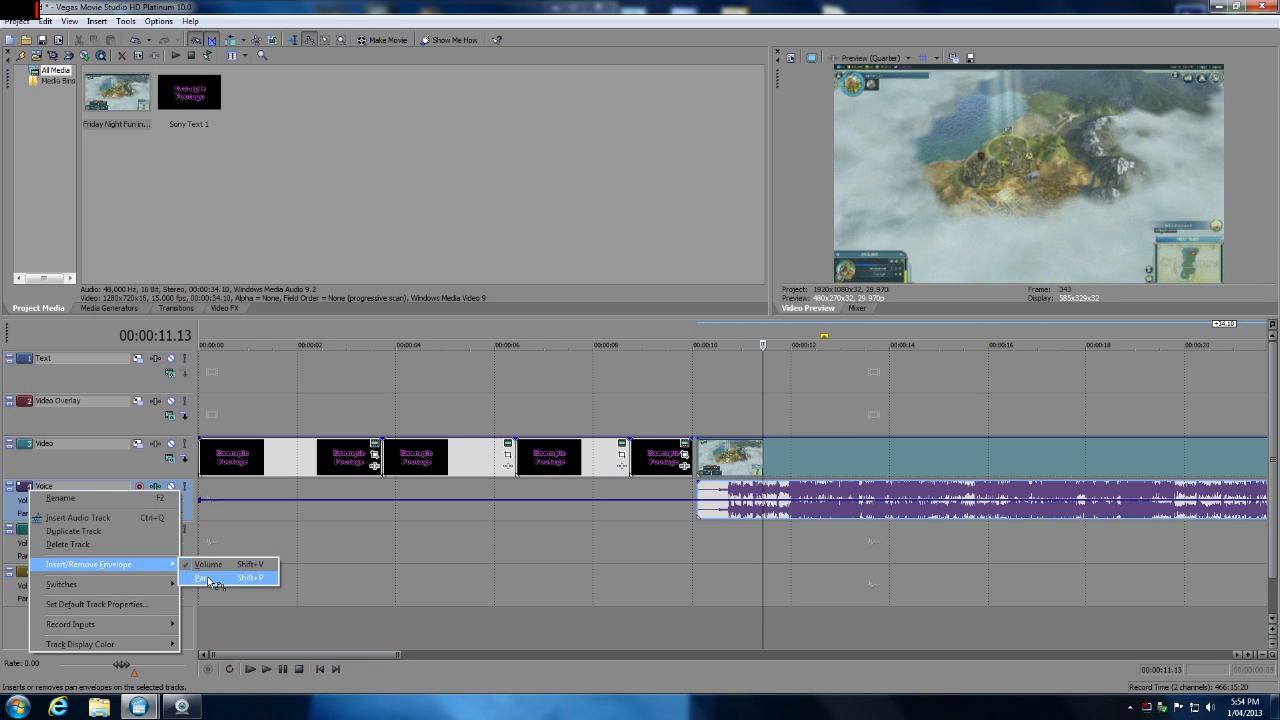
{"action": "left_click", "coordinate": [205, 578]}
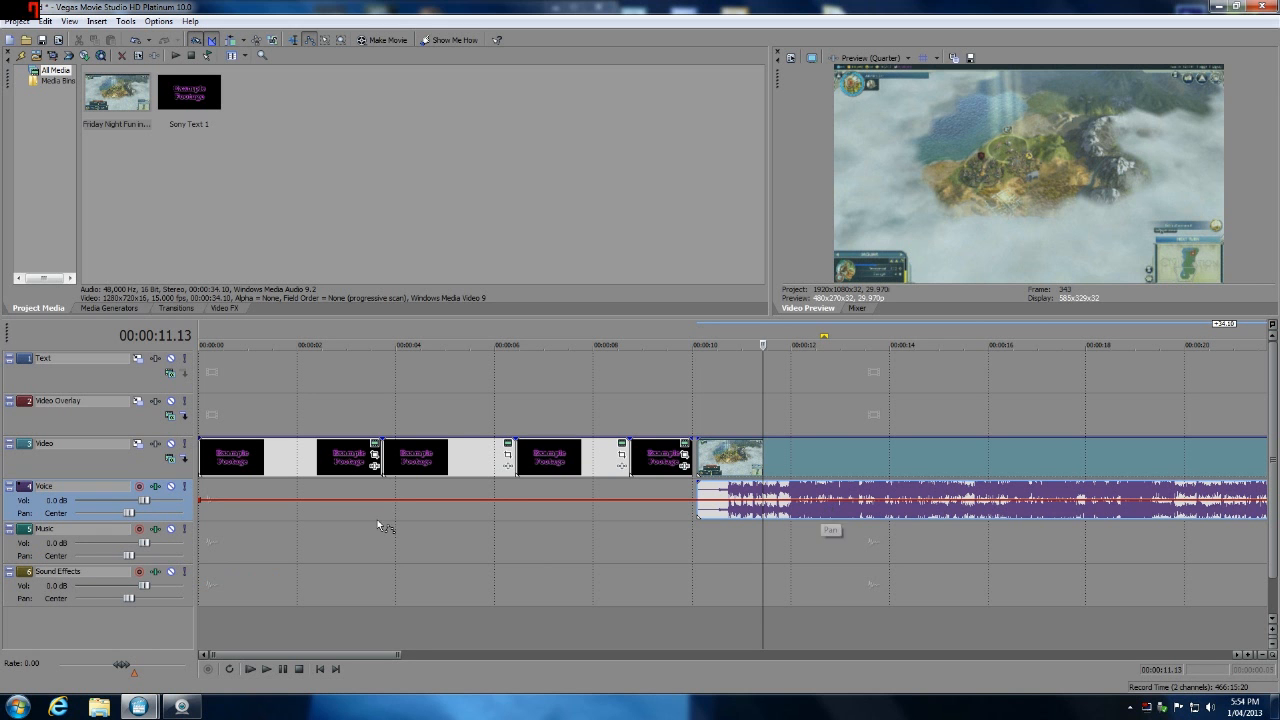
{"action": "mouse_move", "coordinate": [785, 510]}
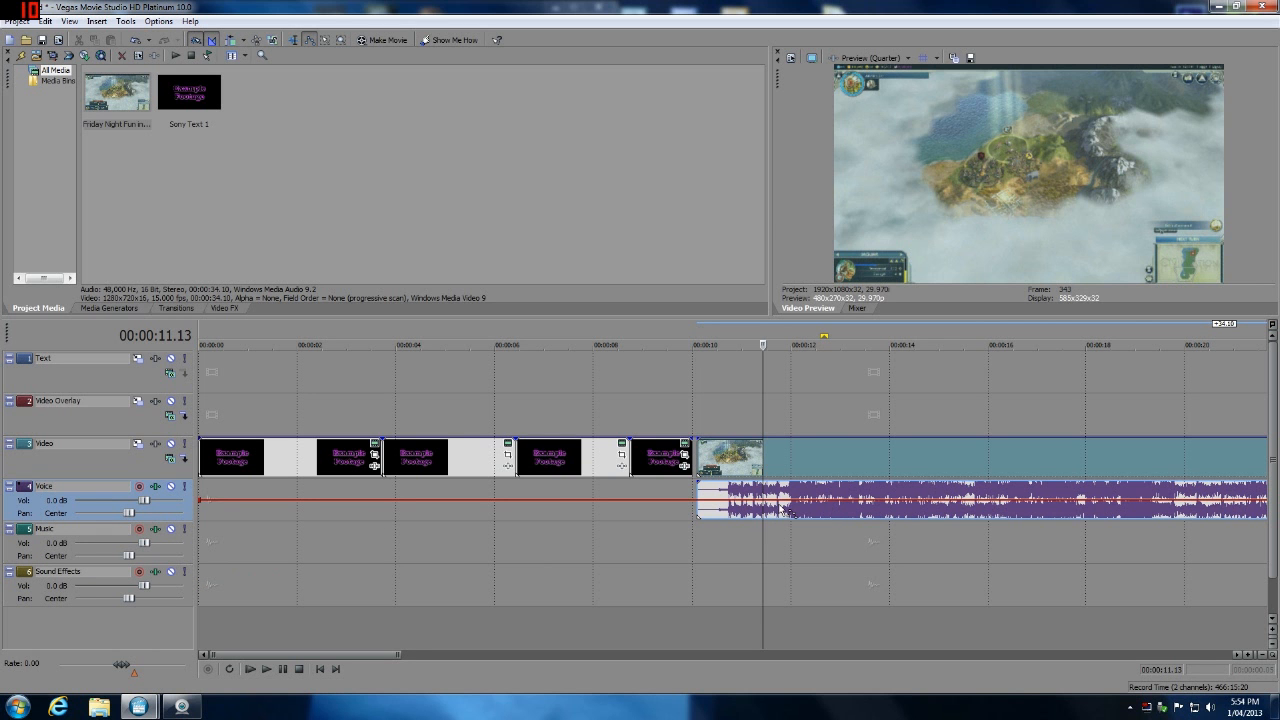
{"action": "mouse_move", "coordinate": [153, 498]}
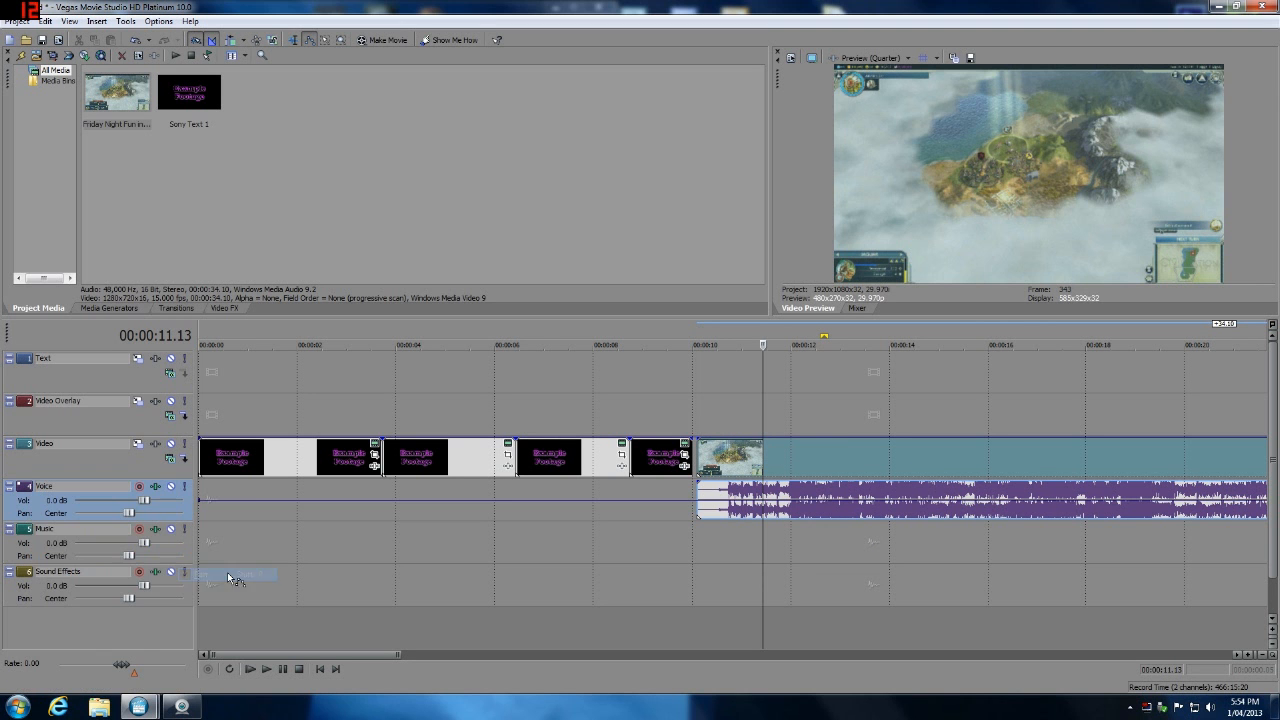
{"action": "mouse_move", "coordinate": [720, 505]}
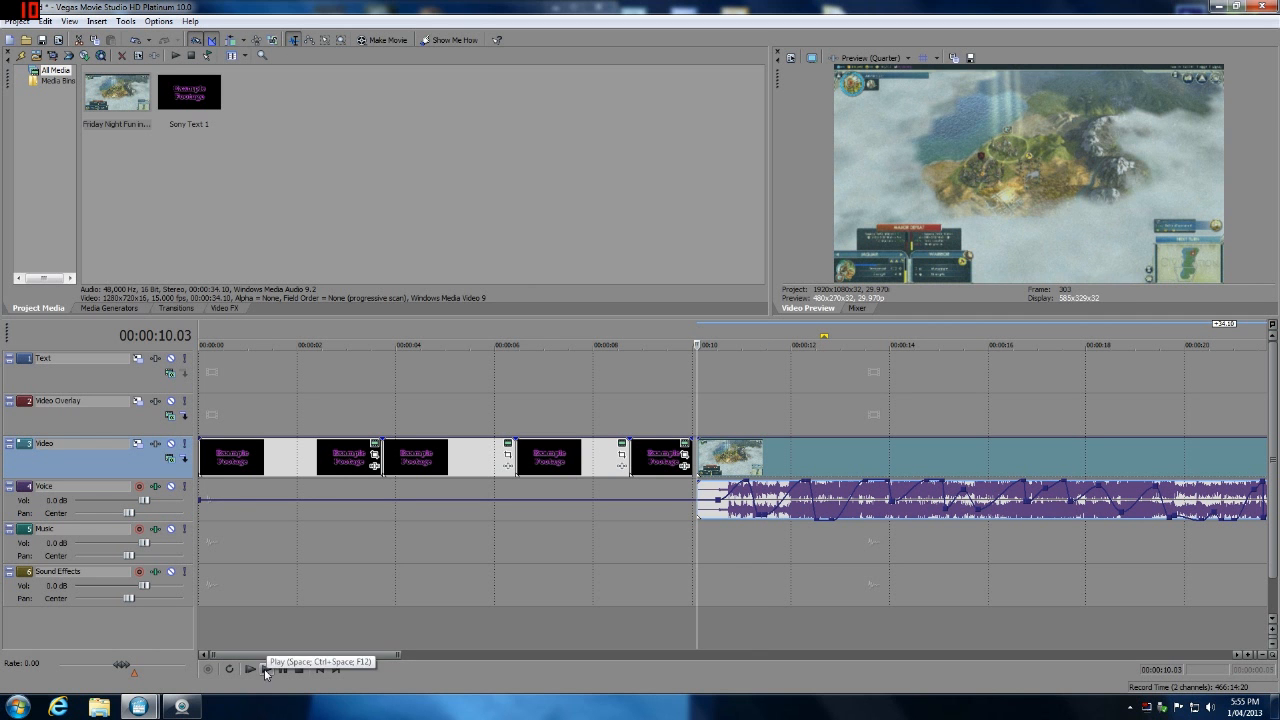
Play back the project to hear the Voice track's zigzag volume, then stop
{"action": "left_click", "coordinate": [250, 669]}
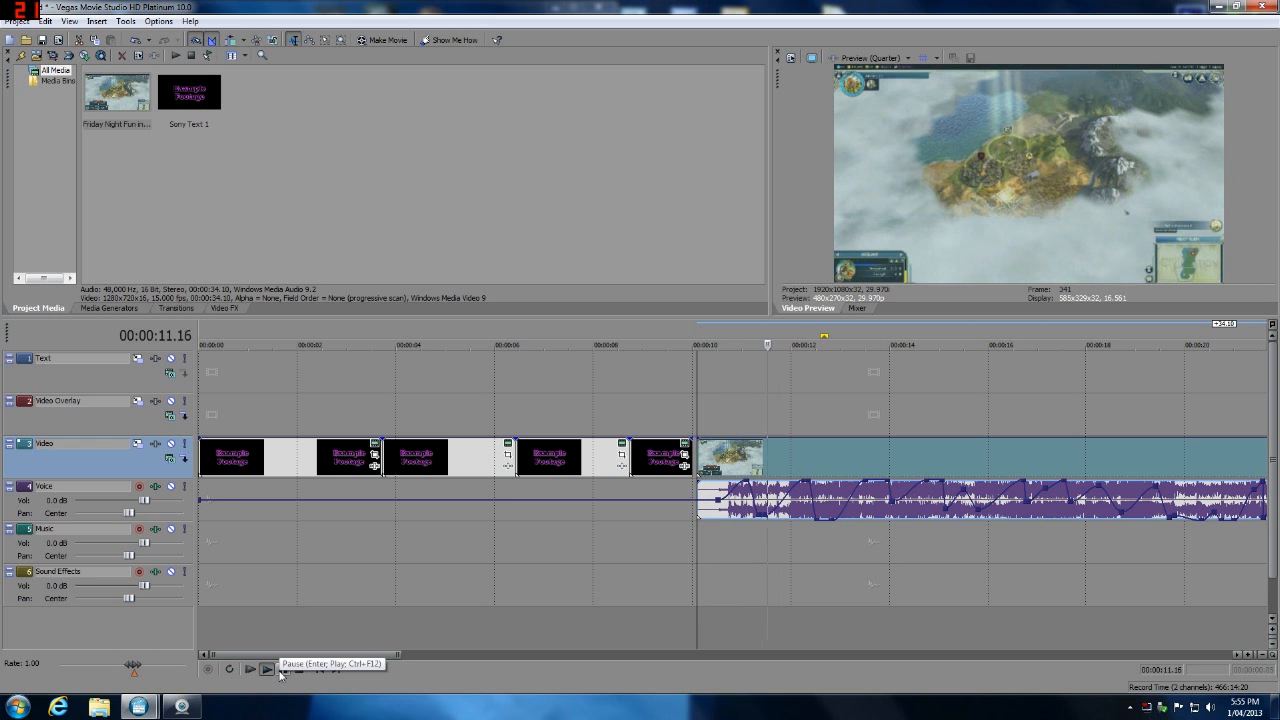
{"action": "left_click", "coordinate": [250, 668]}
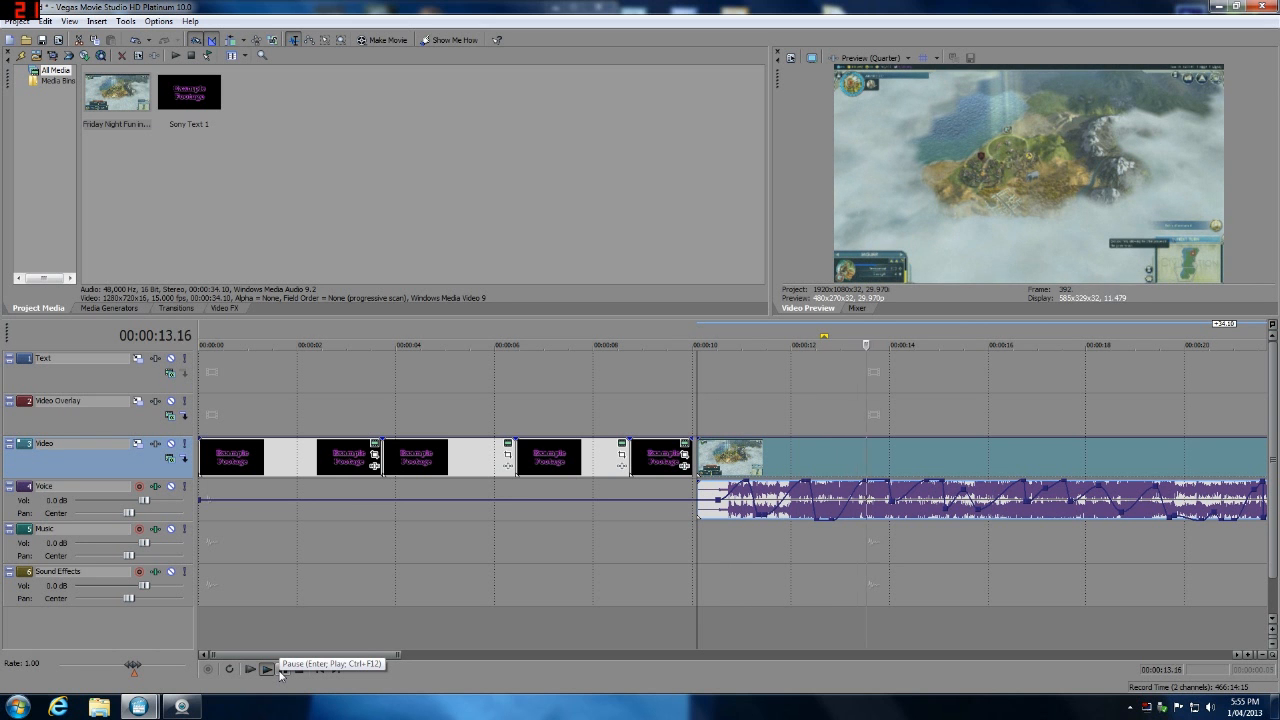
{"action": "left_click", "coordinate": [250, 668]}
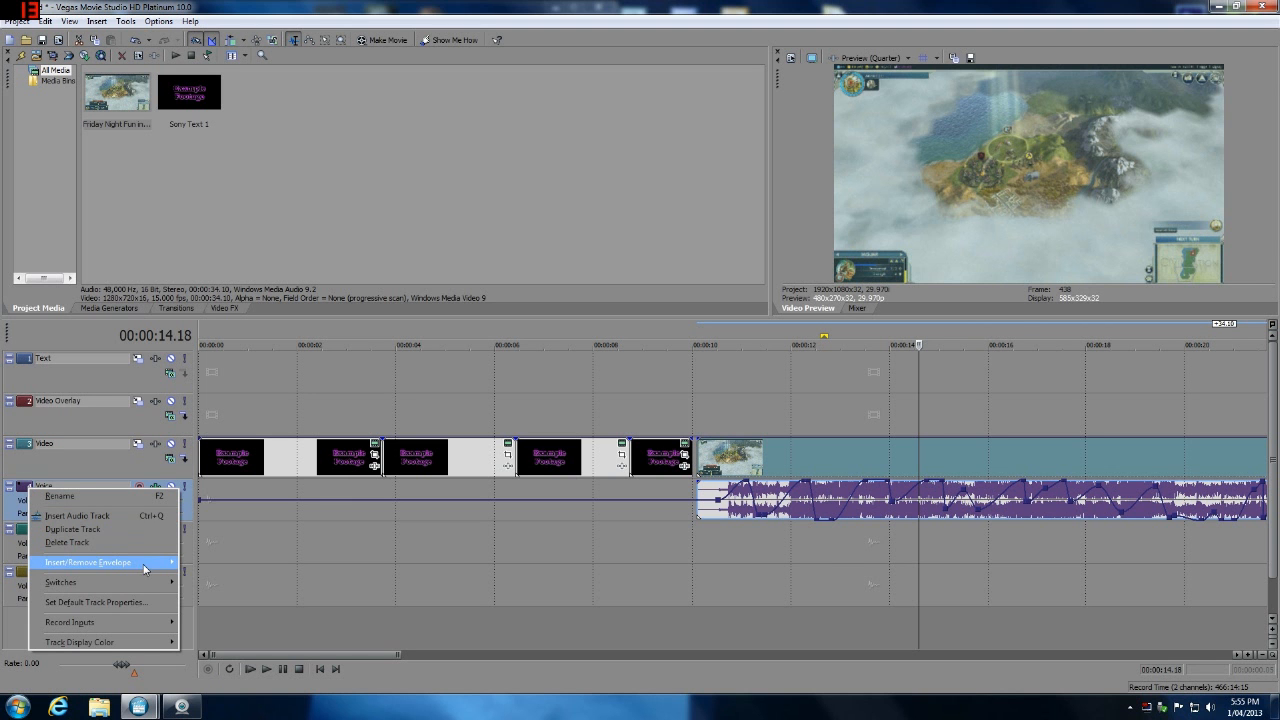
Remove the Voice track's volume envelope via Insert/Remove Envelope > Volume
{"action": "left_click", "coordinate": [88, 561]}
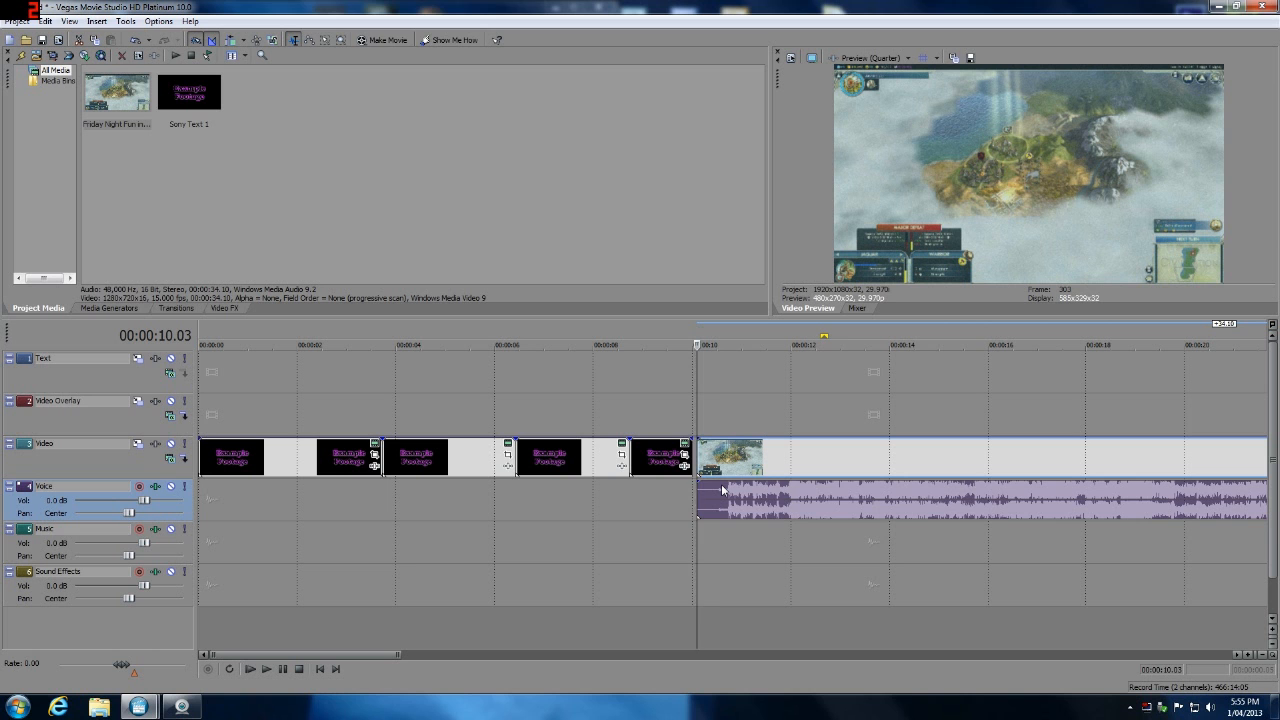
{"action": "mouse_move", "coordinate": [723, 490]}
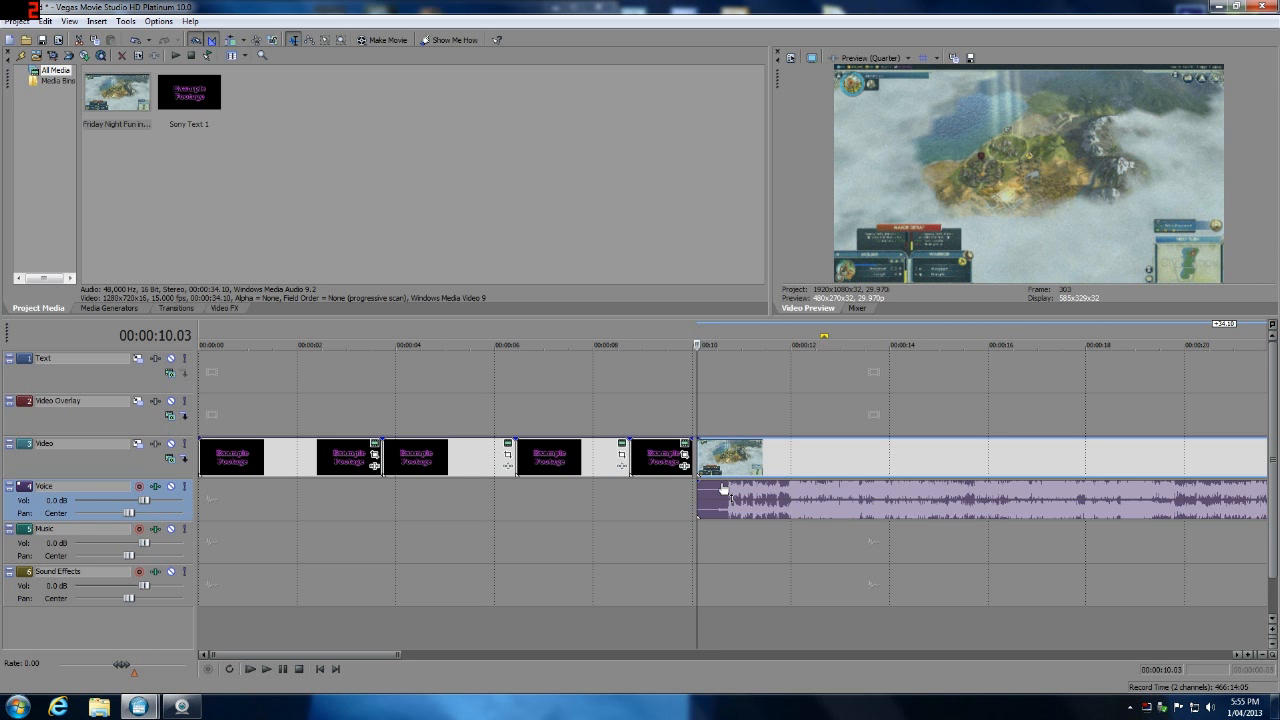
{"action": "mouse_move", "coordinate": [724, 489]}
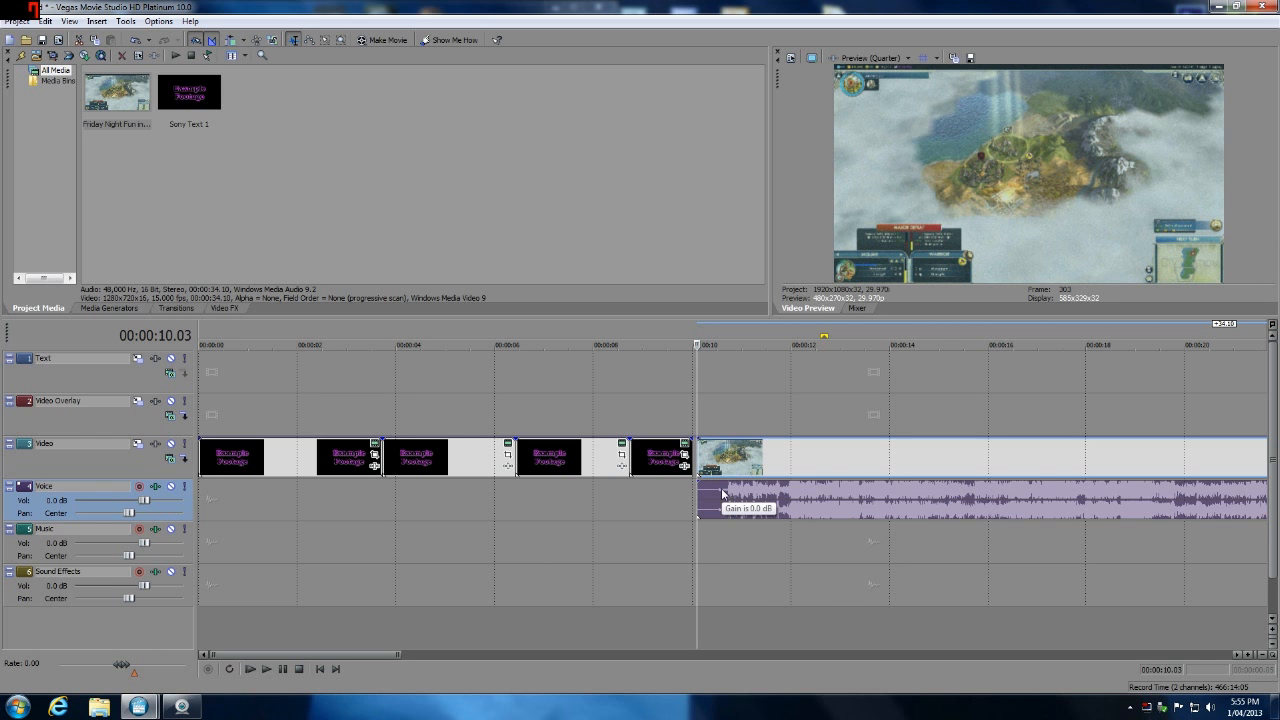
{"action": "mouse_move", "coordinate": [502, 396]}
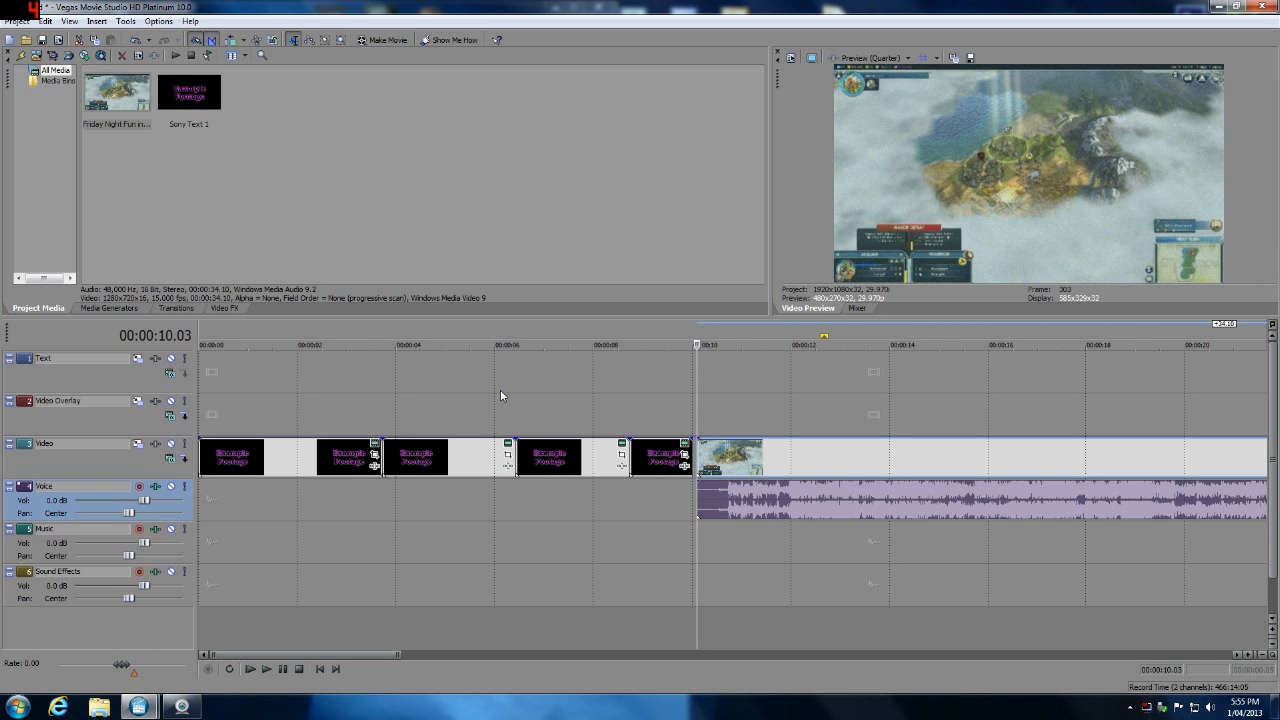